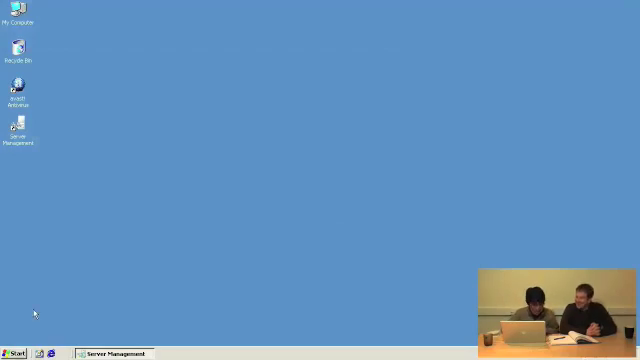
Open Computer Management from My Computer's Manage option in the Start menu
{"action": "left_click", "coordinate": [13, 352]}
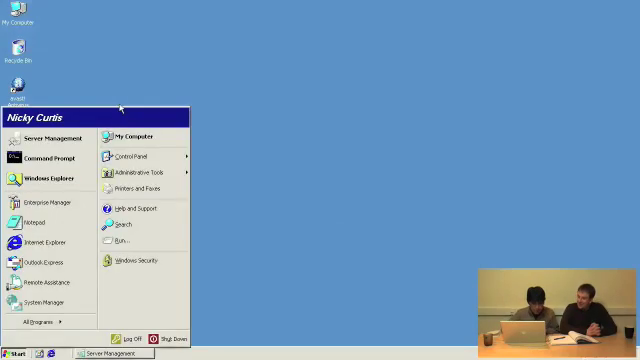
{"action": "right_click", "coordinate": [138, 138]}
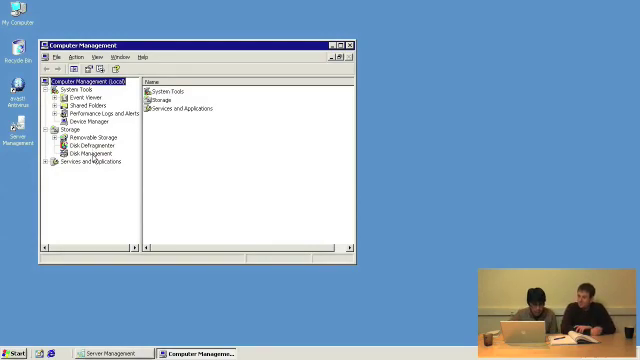
Select Disk Management under Storage and maximize the Computer Management window
{"action": "left_click", "coordinate": [86, 155]}
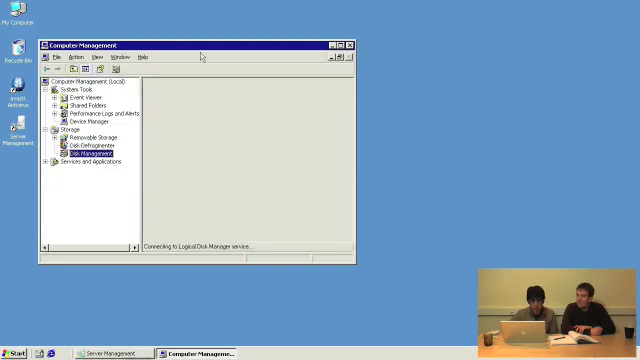
{"action": "left_click", "coordinate": [336, 42]}
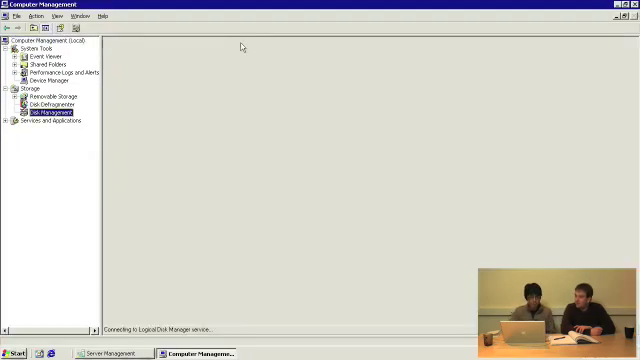
{"action": "mouse_move", "coordinate": [182, 77]}
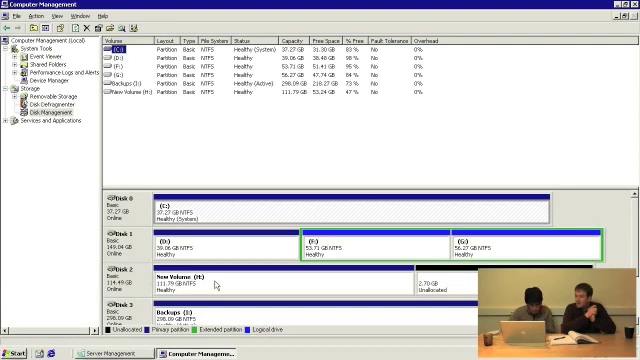
{"action": "mouse_move", "coordinate": [257, 276]}
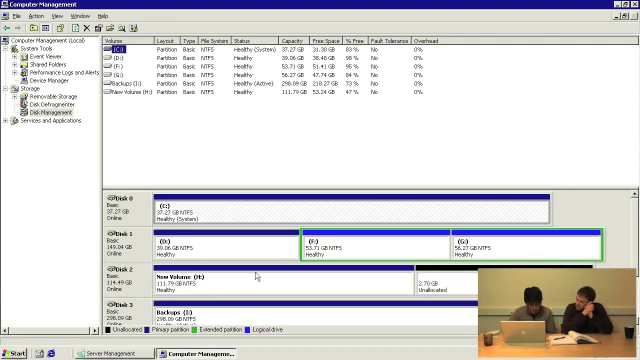